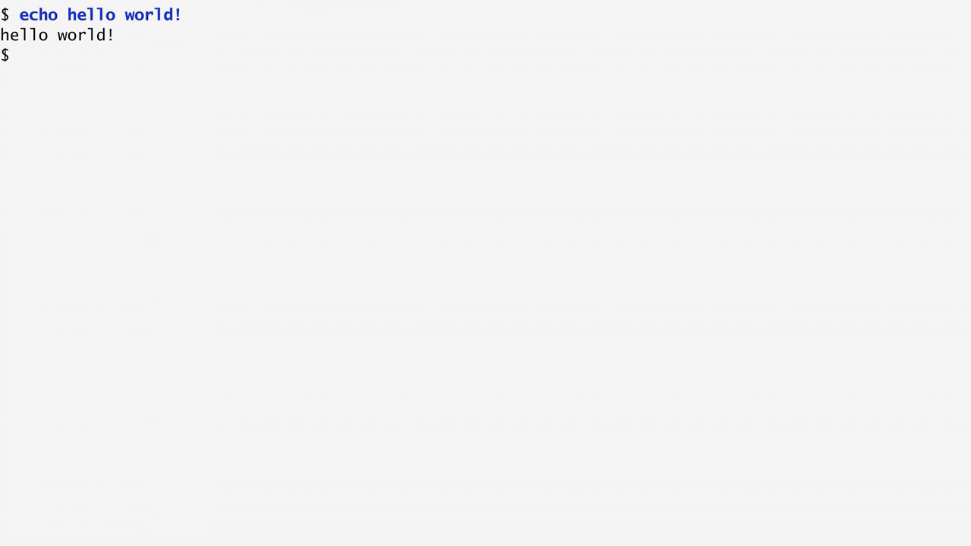
- Run echo a to print text, then date to show the current date
{"action": "type", "text": "echo a    b"}
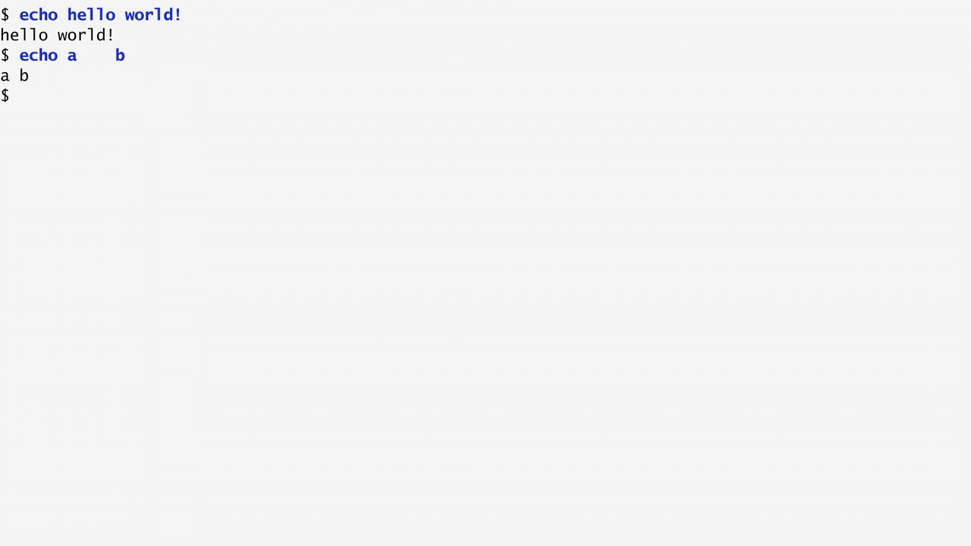
{"action": "type", "text": "date"}
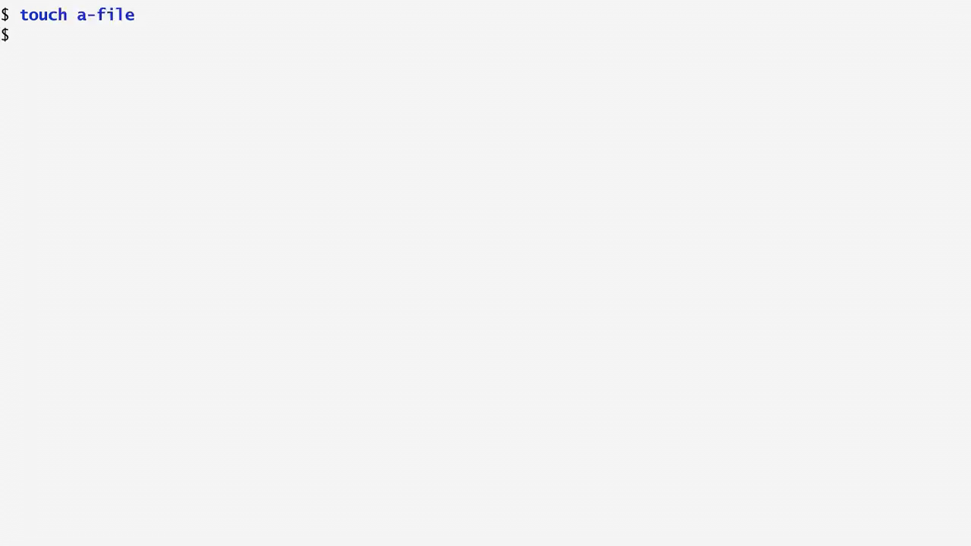
- Create a-file-with-a-longer-name with touch and list the directory contents
{"action": "type", "text": "touch a-file-with-"}
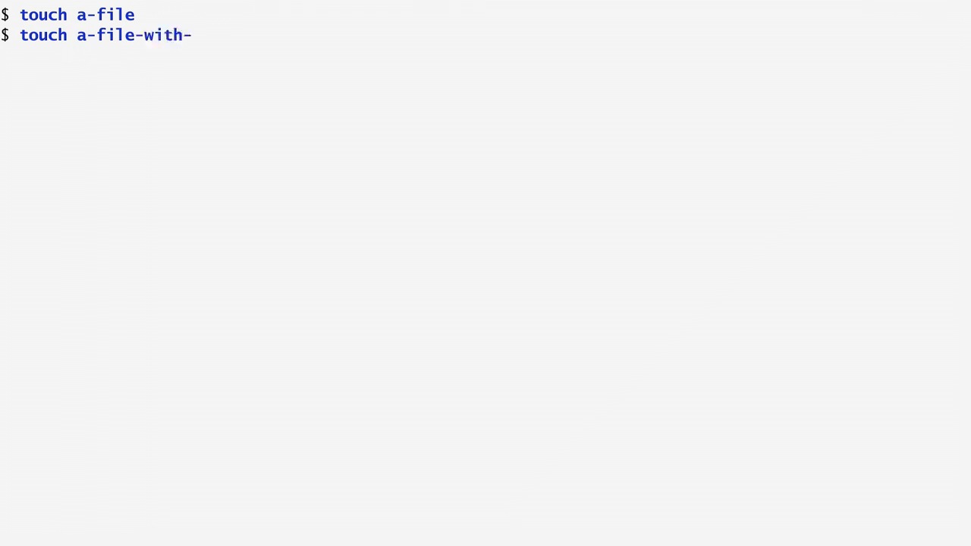
{"action": "type", "text": "a-longer-name"}
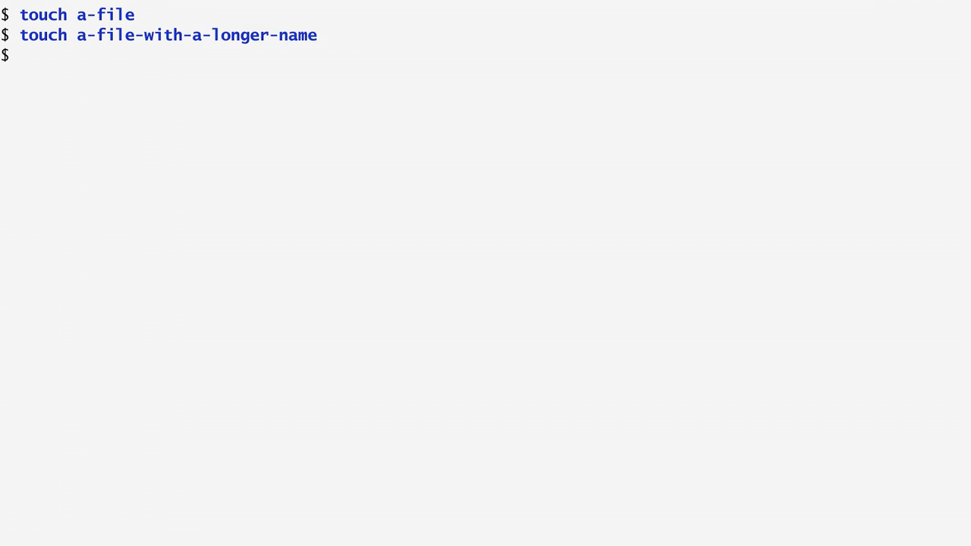
{"action": "type", "text": "ls"}
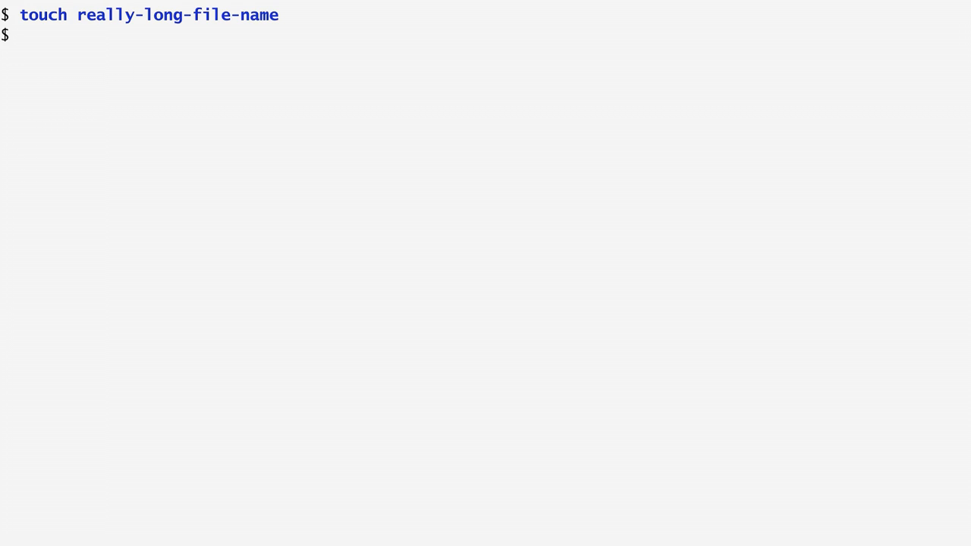
- List files with ls, then tab-complete really-long-file-name after touch re
{"action": "type", "text": "ls"}
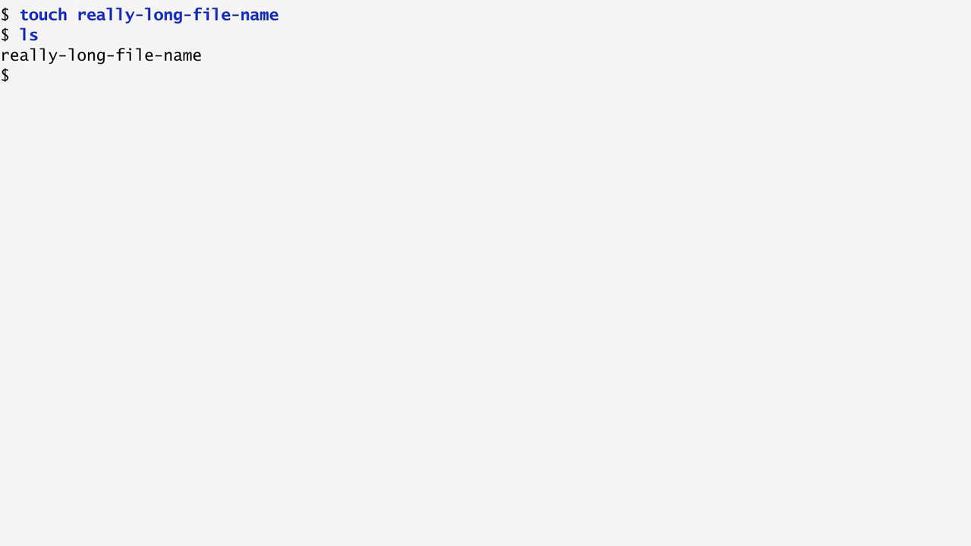
{"action": "type", "text": "touch re"}
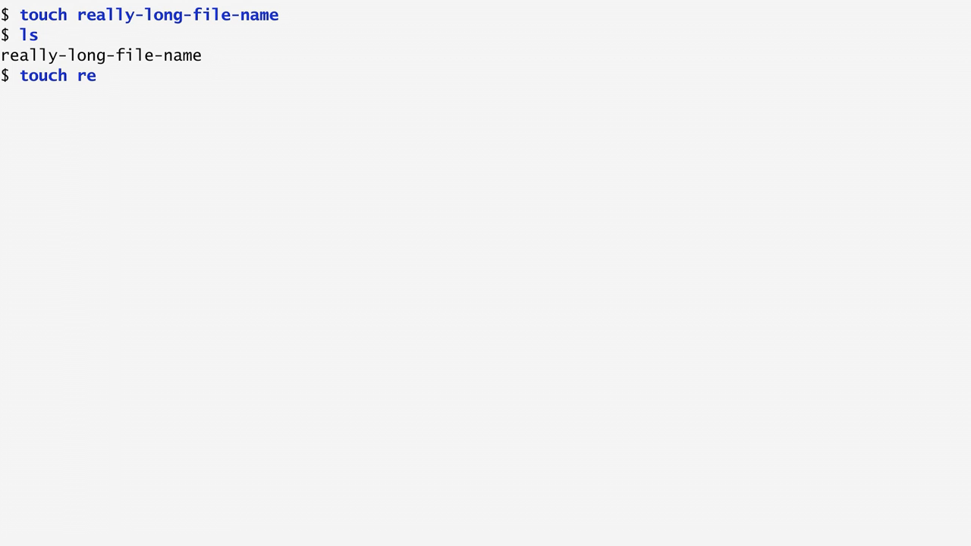
{"action": "key", "text": "Tab"}
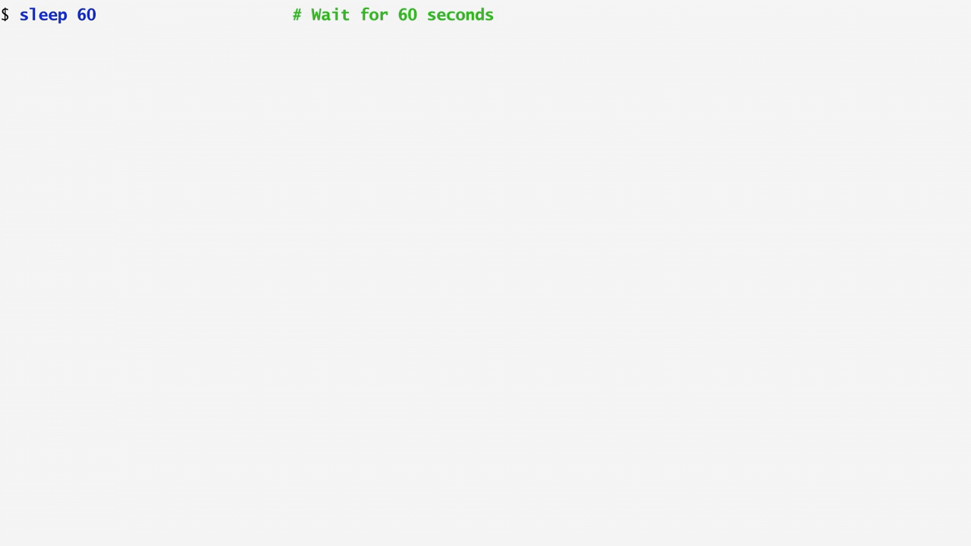
- Interrupt the running sleep 60 with Ctrl-C
{"action": "key", "text": "ctrl+c"}
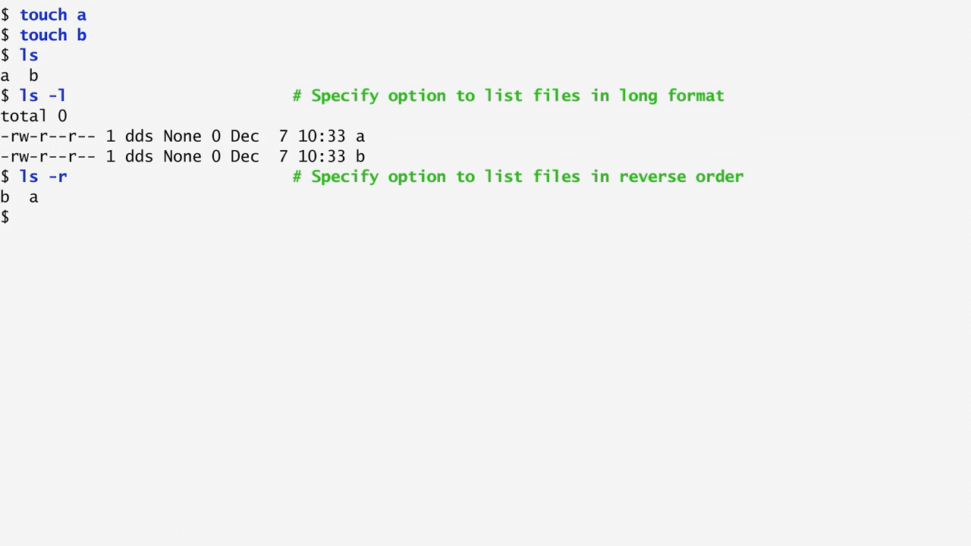
- List the files in reverse order with ls --reverse
{"action": "type", "text": "ls --reverse"}
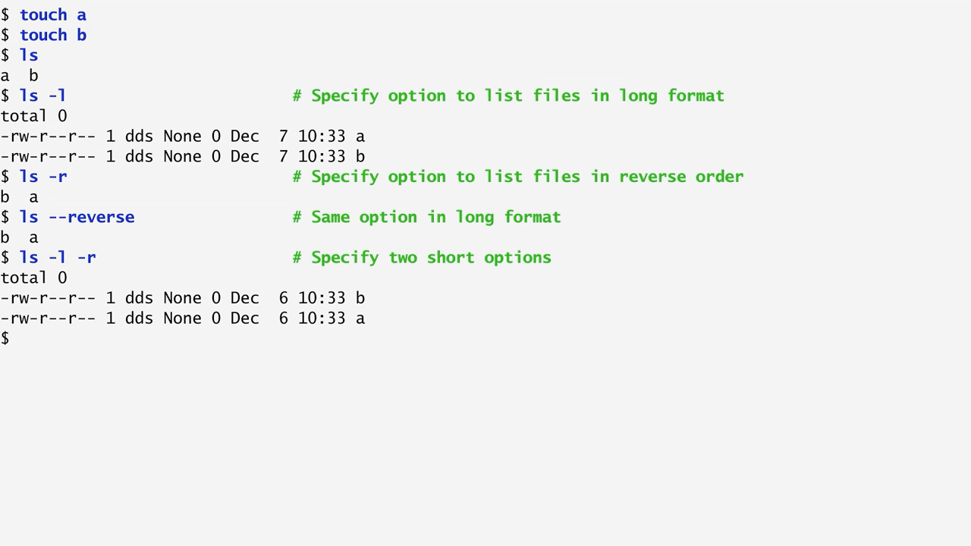
- List files in reversed long format with ls -lr, then begin touch -t 20040…
{"action": "type", "text": "ls -lr                      # Combine two short options"}
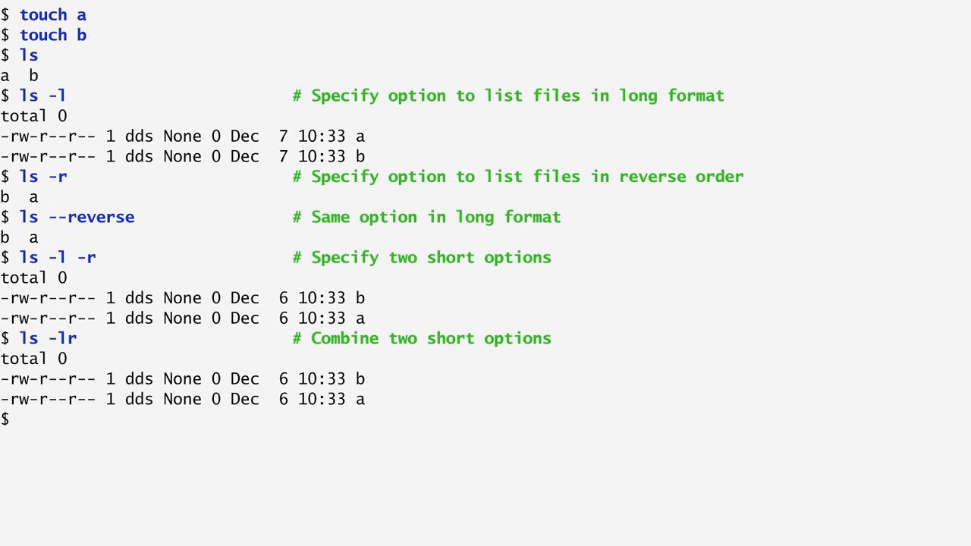
{"action": "type", "text": "touch -t 200408132045 olympic-"}
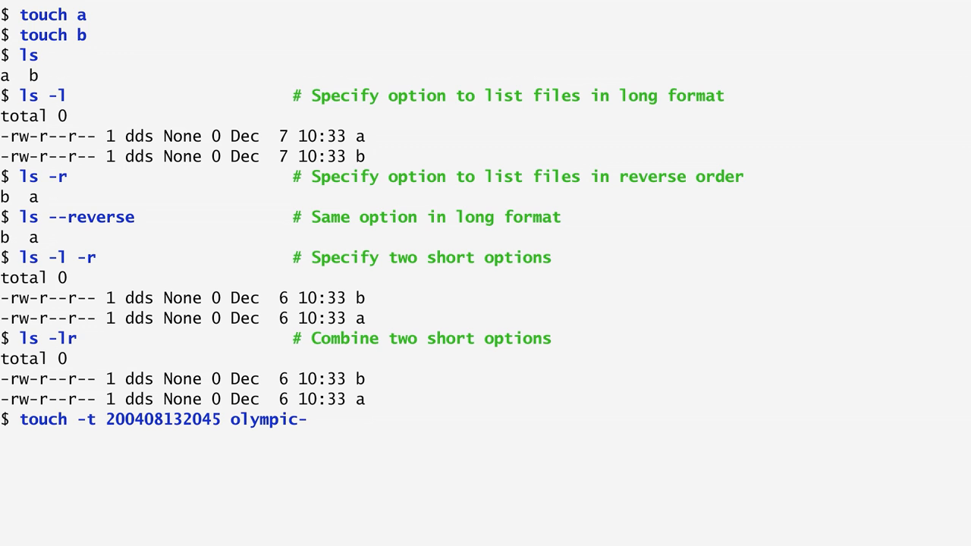
{"action": "type", "text": "opening # Specify short option with argumen"}
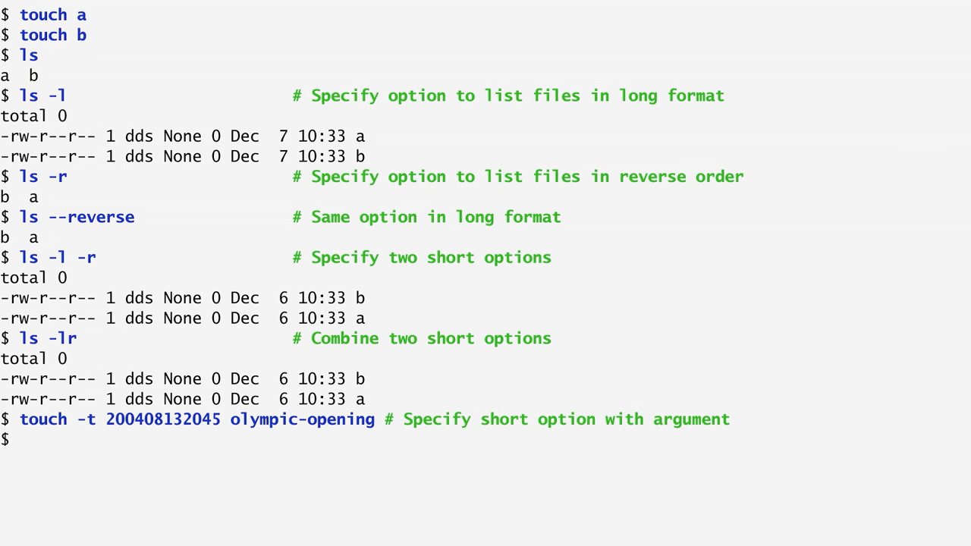
{"action": "type", "text": "touch --date=200"}
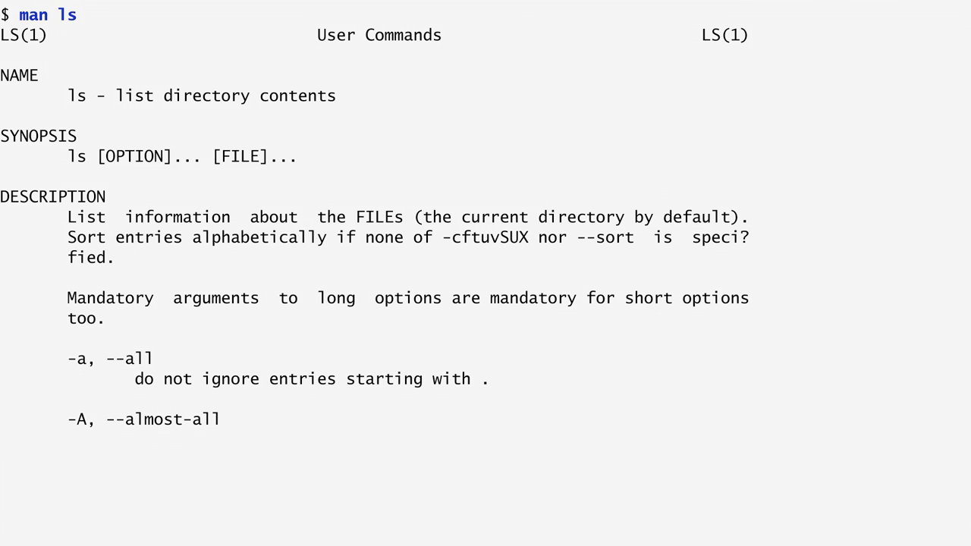
- Scroll down the ls manual page to its option descriptions
{"action": "scroll", "scroll_direction": "down", "scroll_amount": 3}
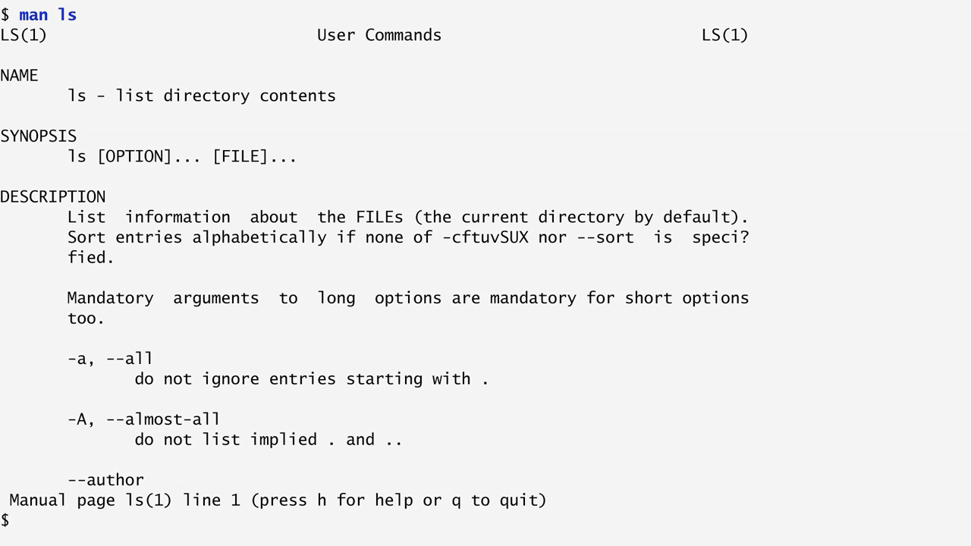